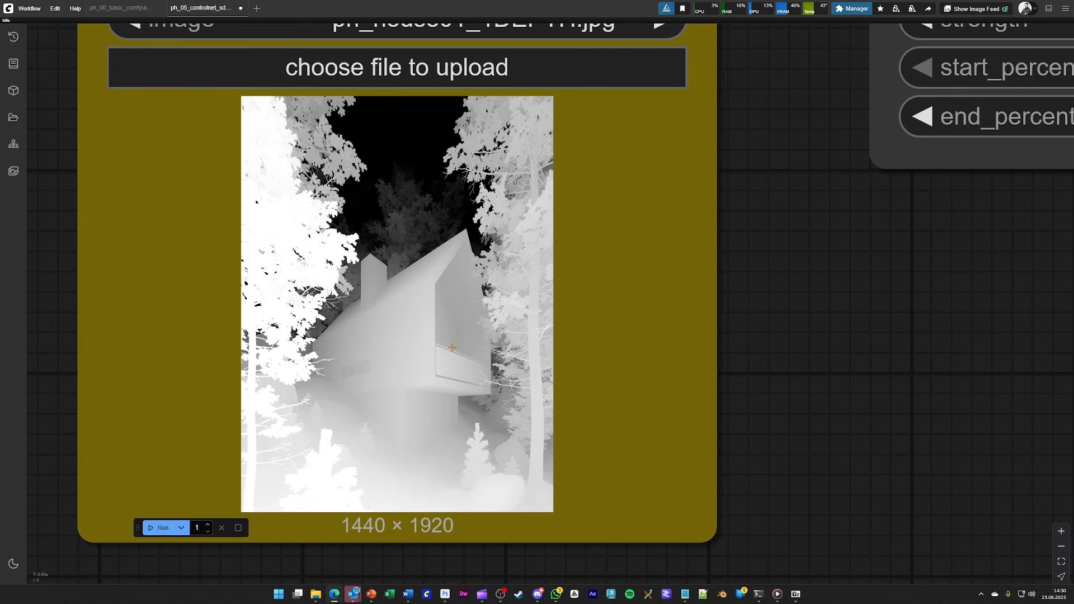
pyautogui.moveTo(453, 320)
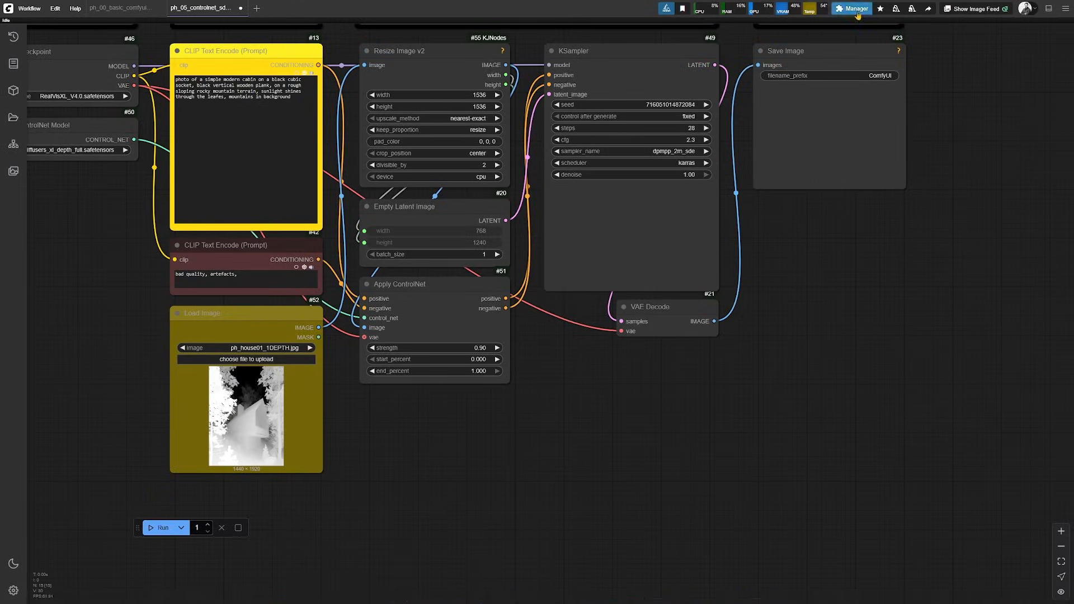
# - Open the extension Manager panel and close it again
pyautogui.click(854, 9)
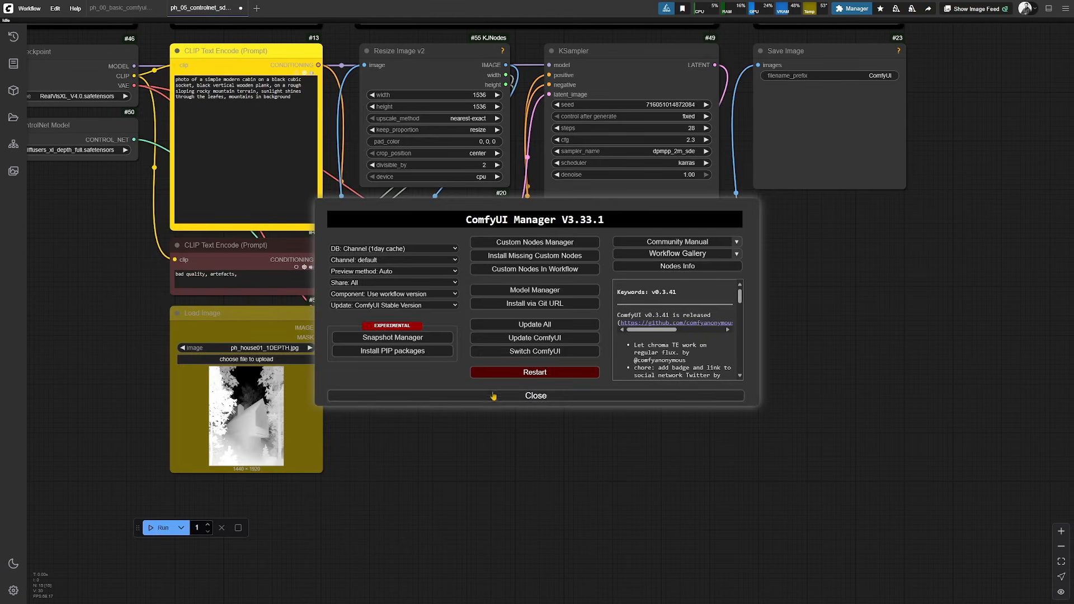
pyautogui.click(535, 395)
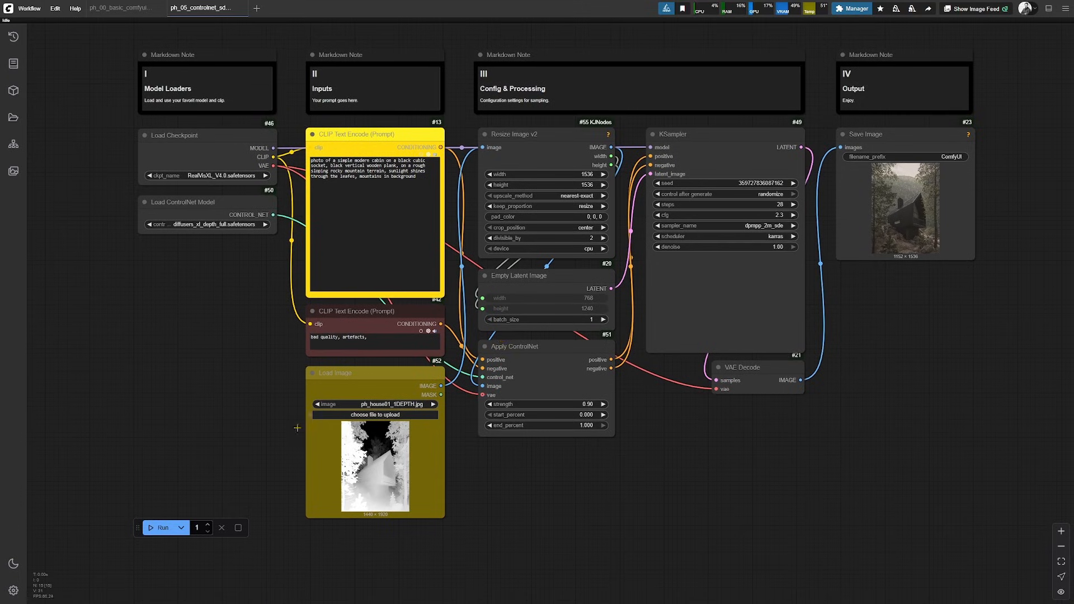
# - Re-run the depth workflow with a new seed and inspect the output nodes
pyautogui.click(162, 527)
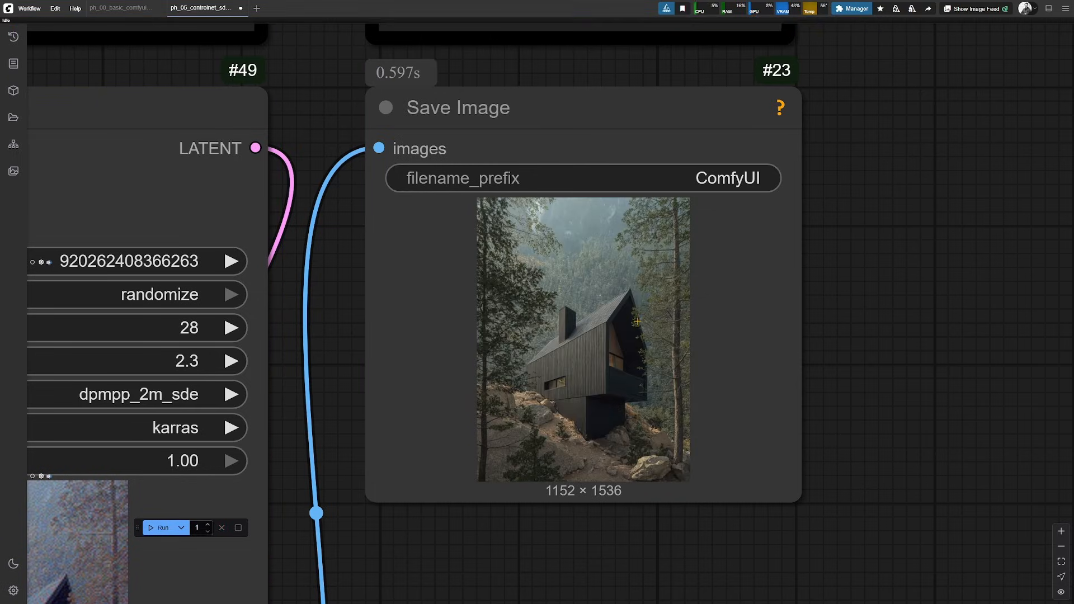
pyautogui.moveTo(867, 385)
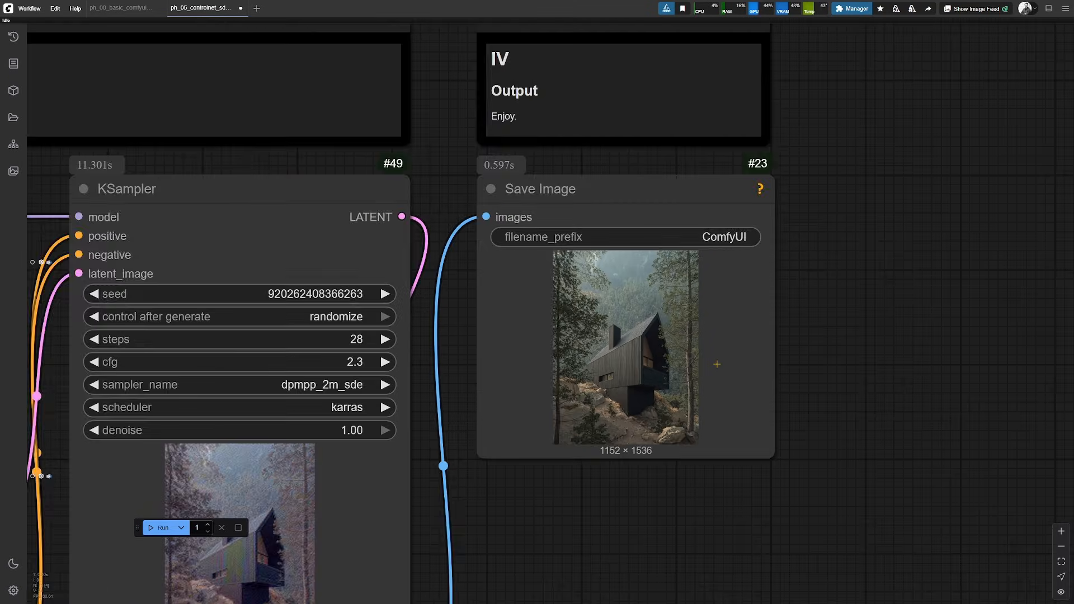
pyautogui.scroll(-3)
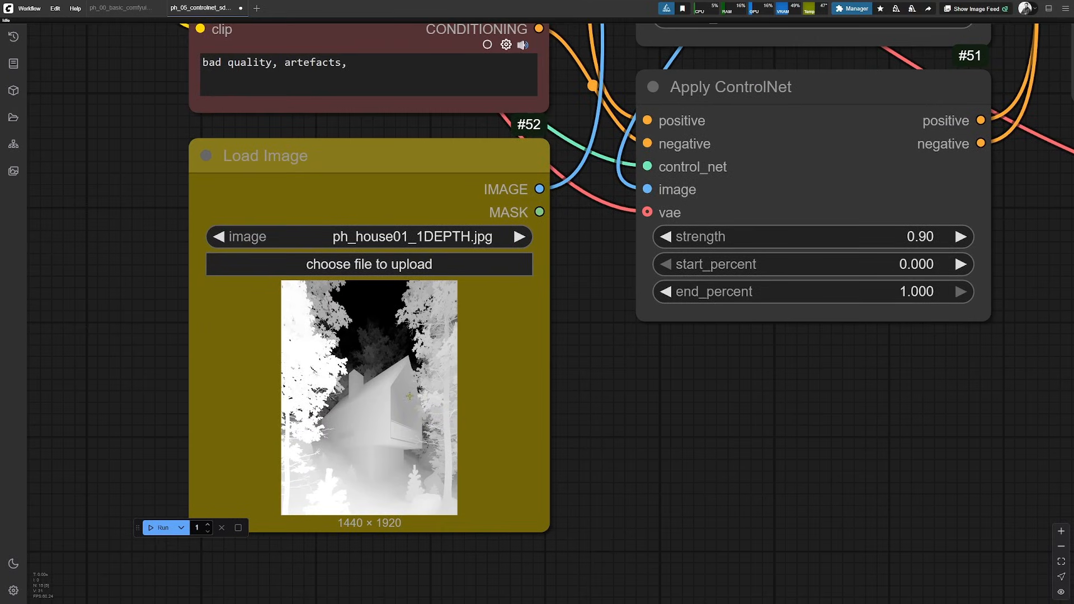
pyautogui.scroll(-3)
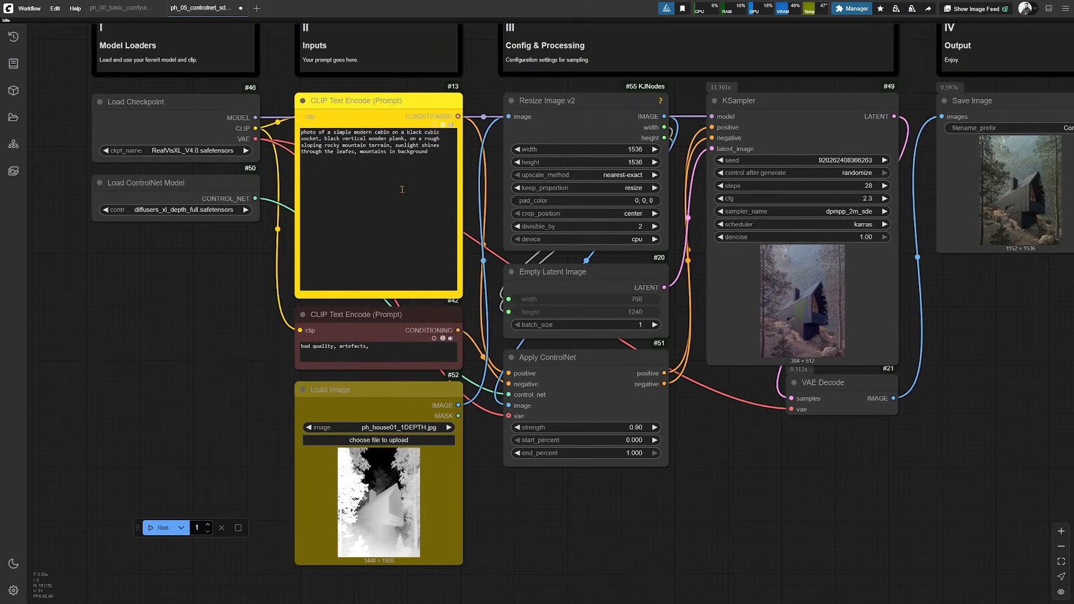
pyautogui.moveTo(333, 228)
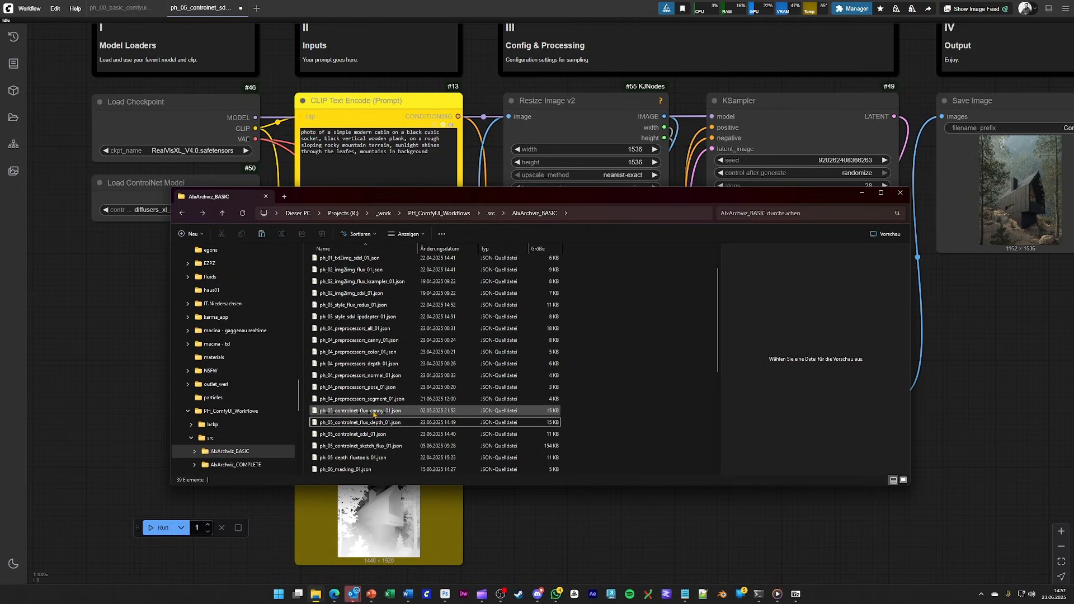
# - Load ph_05_controlnet_flux_depth_01.json and run it, zooming around the nodes while rendering
pyautogui.click(375, 422)
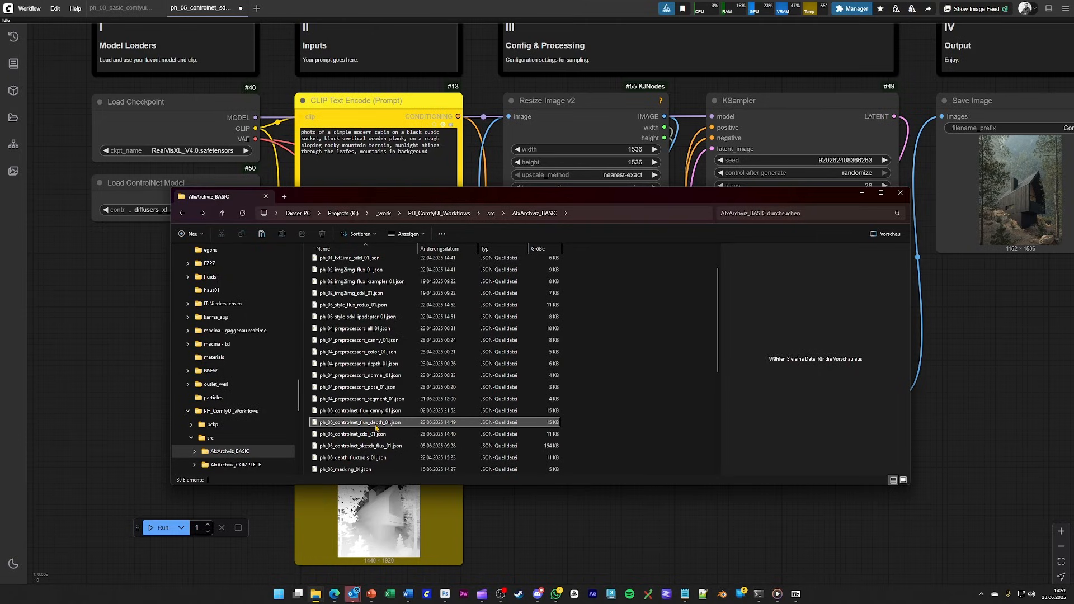
pyautogui.moveTo(375, 427)
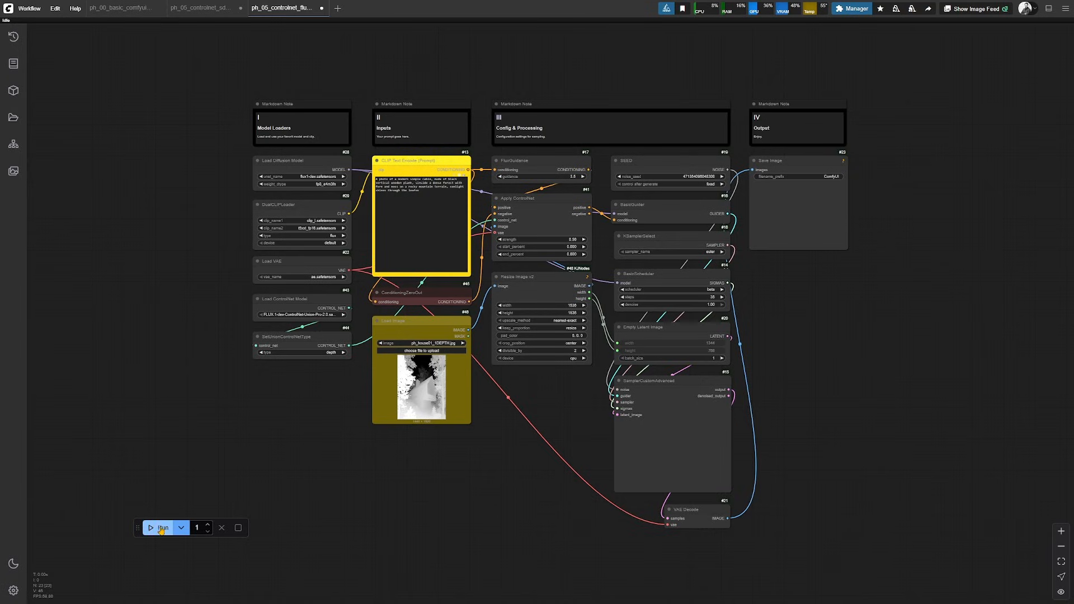
pyautogui.click(163, 528)
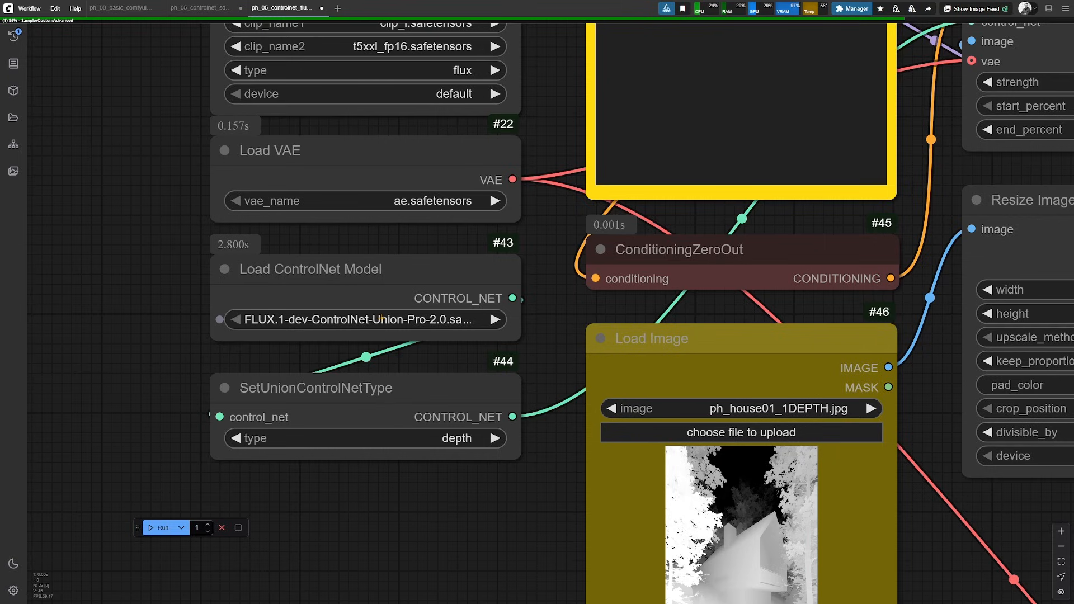
pyautogui.scroll(-3)
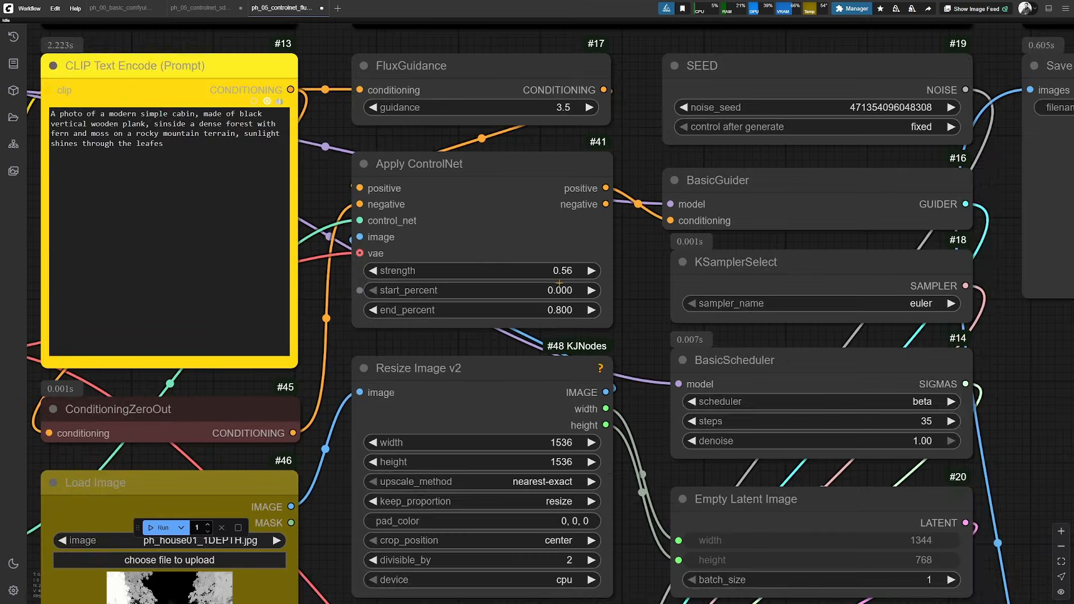
pyautogui.scroll(-3)
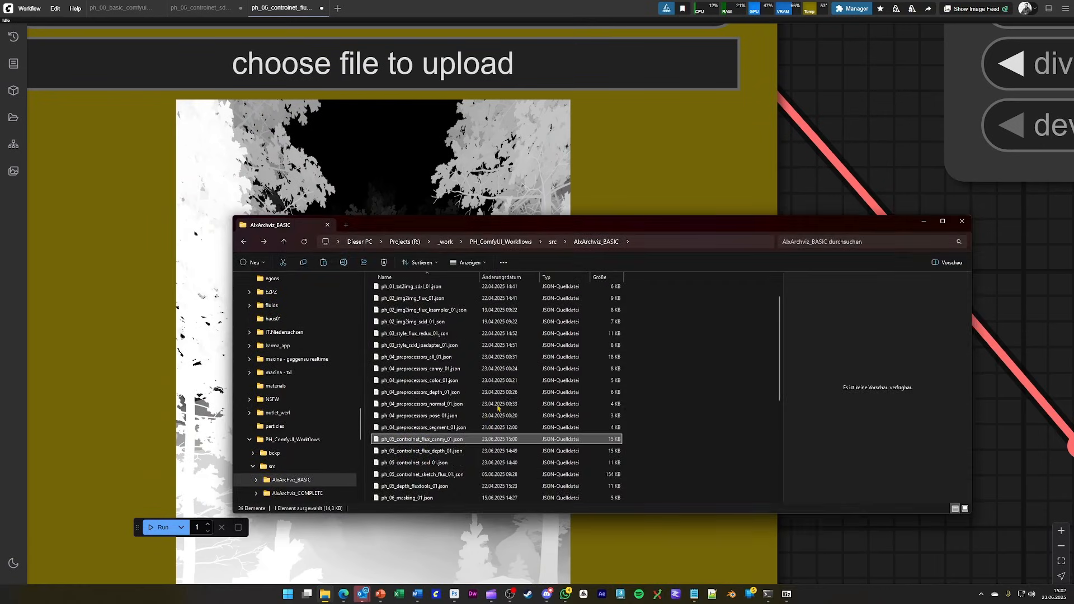
pyautogui.moveTo(424, 444)
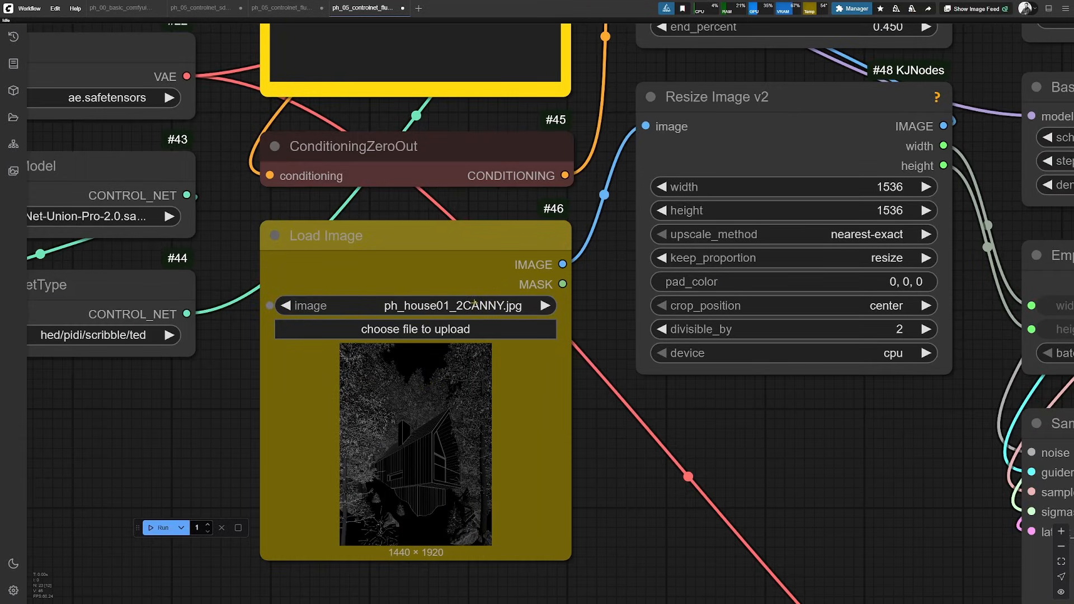
pyautogui.moveTo(423, 460)
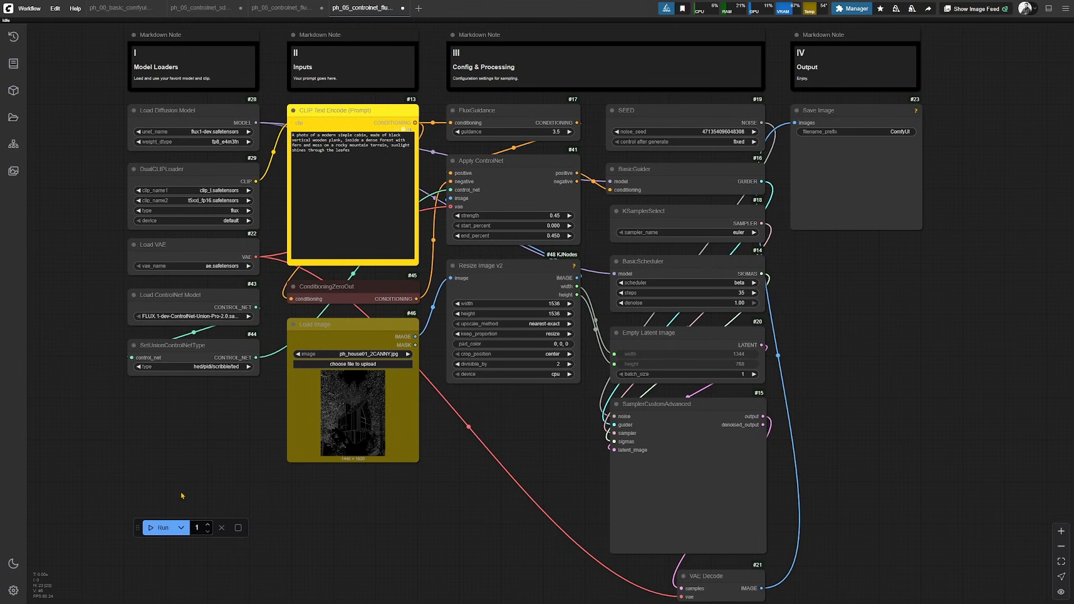
pyautogui.moveTo(161, 528)
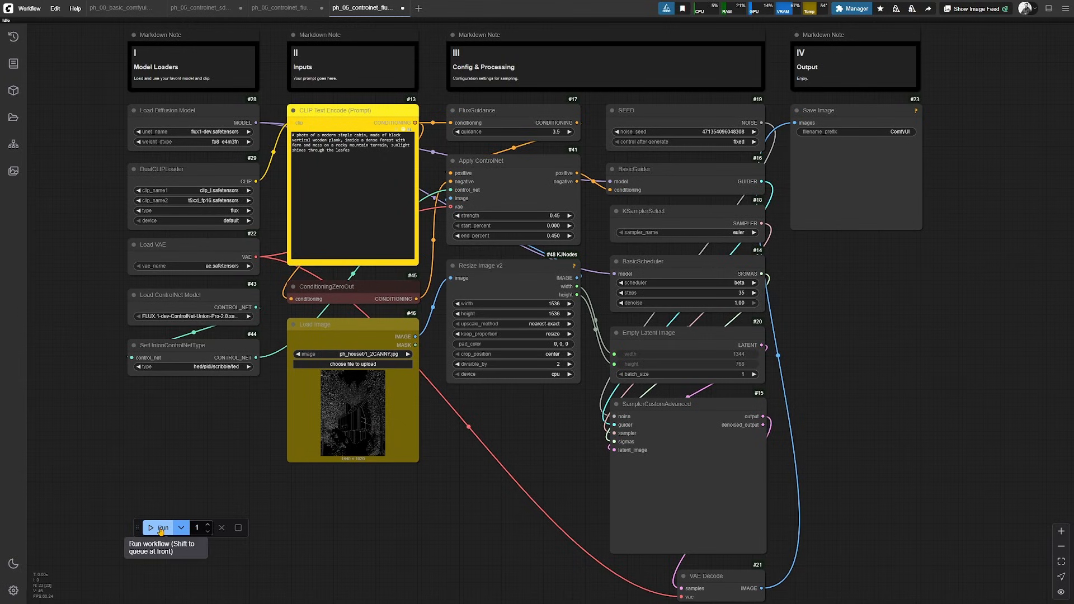
# - Run the Flux canny workflow to render the cabin from its edge image
pyautogui.click(162, 528)
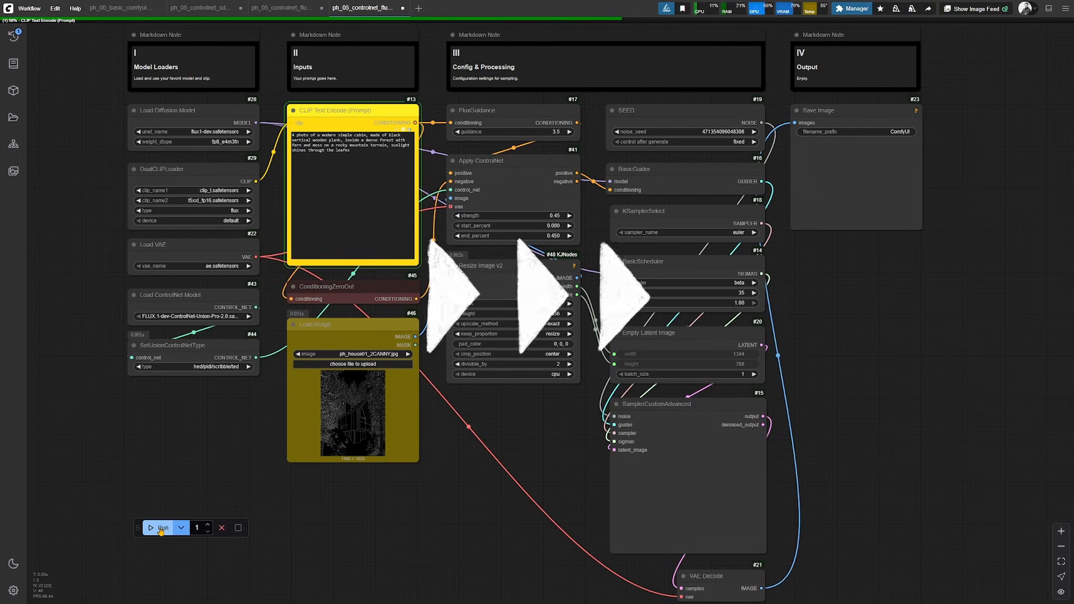
pyautogui.click(161, 528)
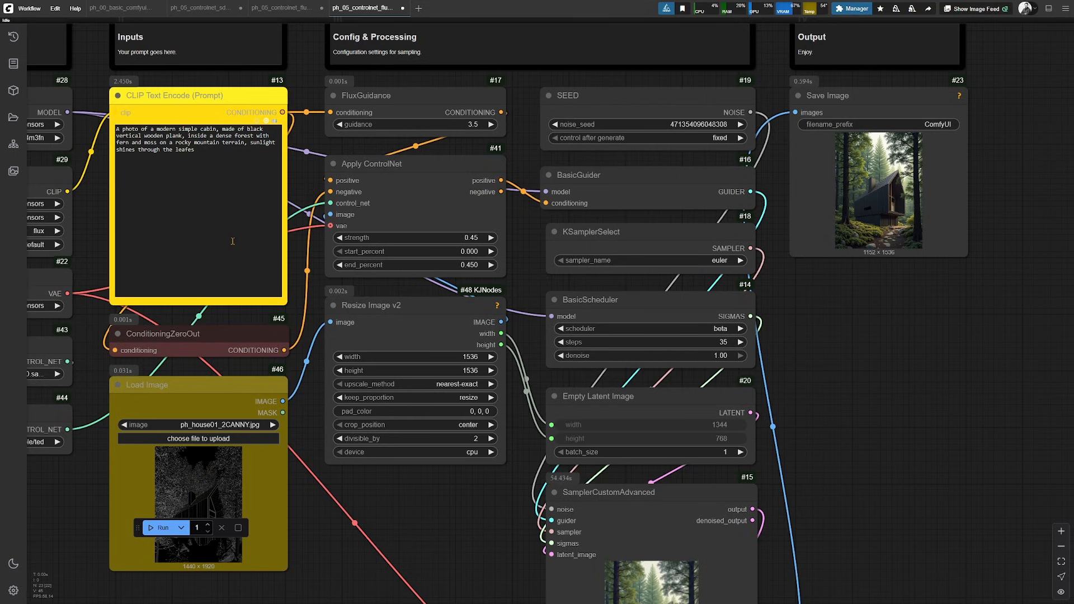
pyautogui.moveTo(834, 291)
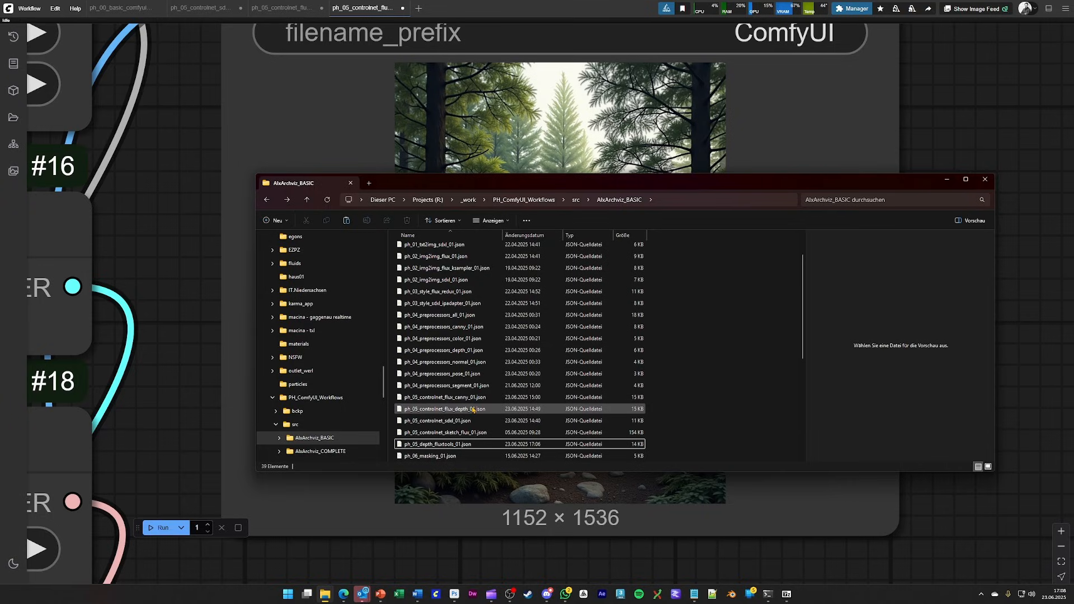
pyautogui.click(445, 444)
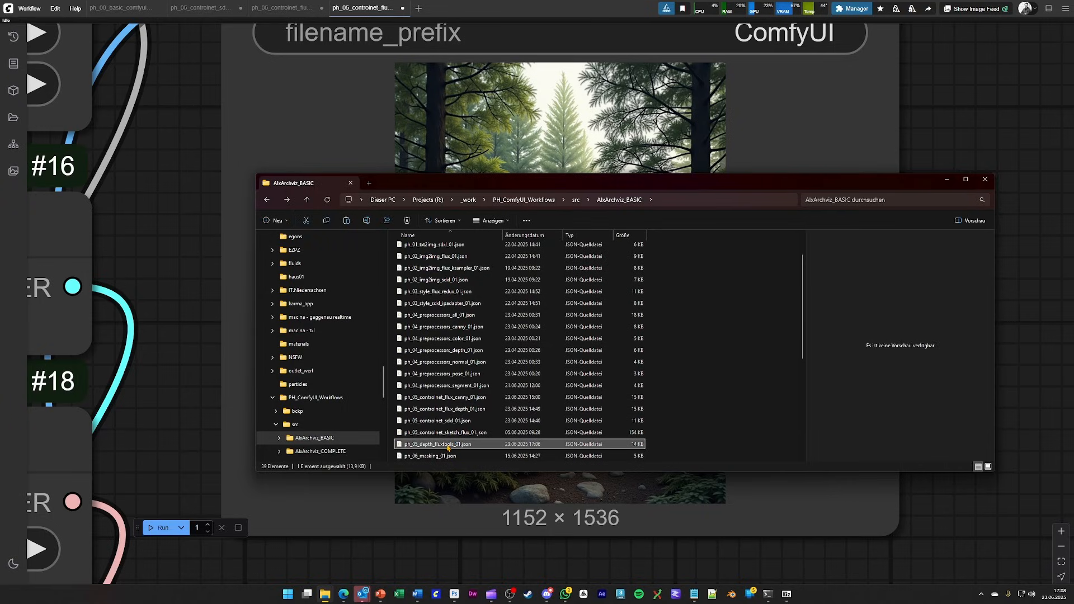
pyautogui.moveTo(424, 449)
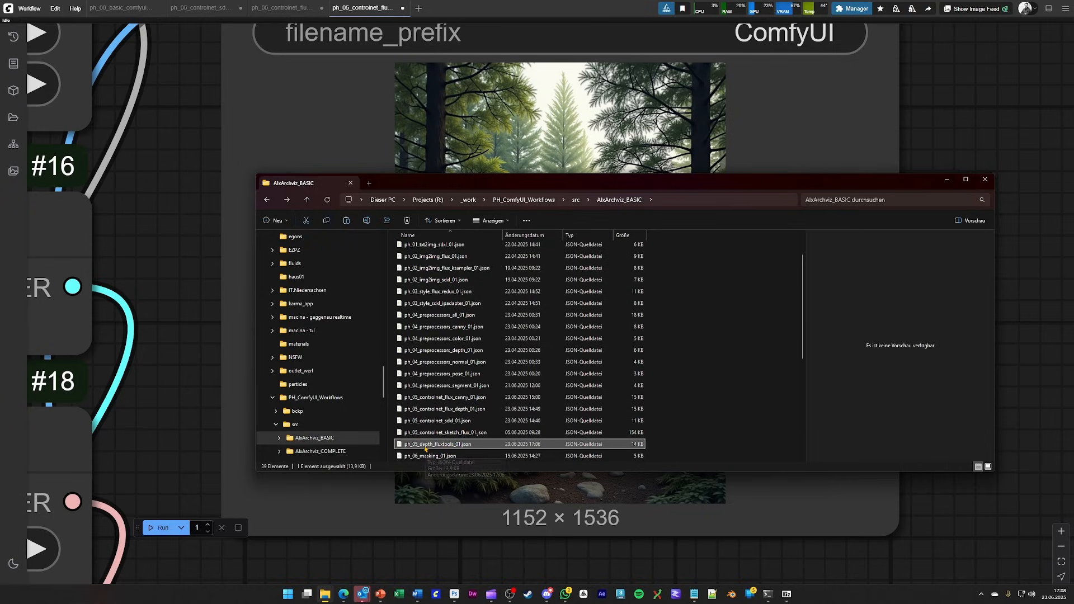
pyautogui.moveTo(445, 449)
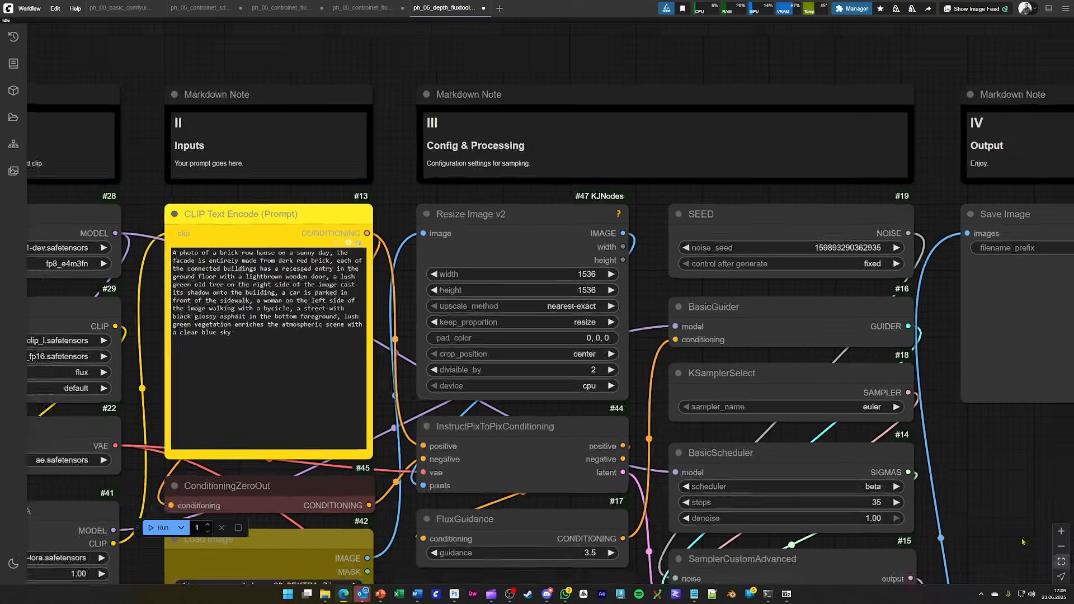
pyautogui.scroll(-3)
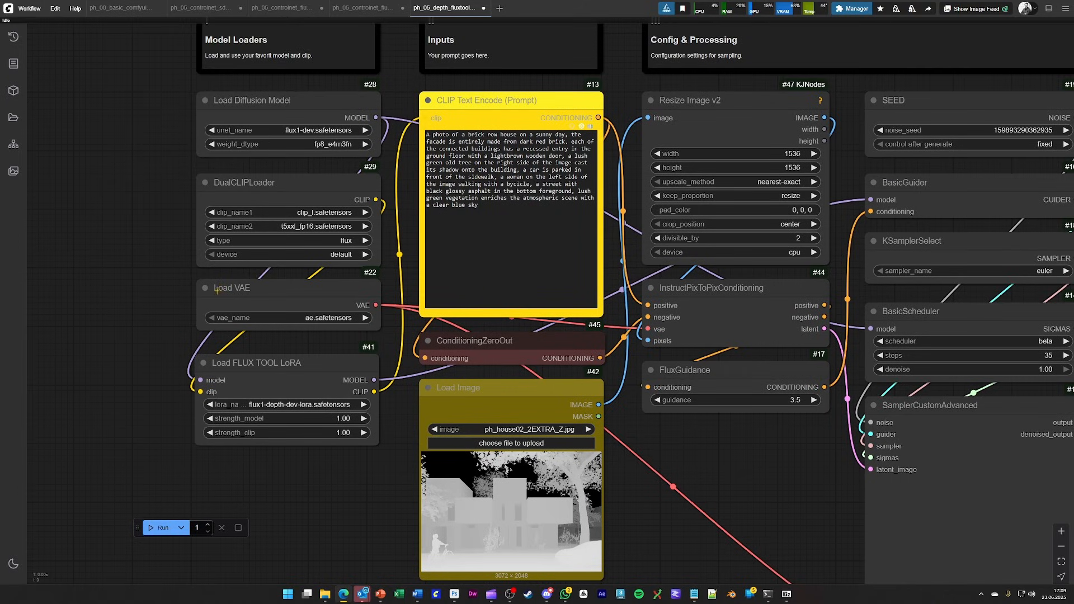
pyautogui.click(257, 363)
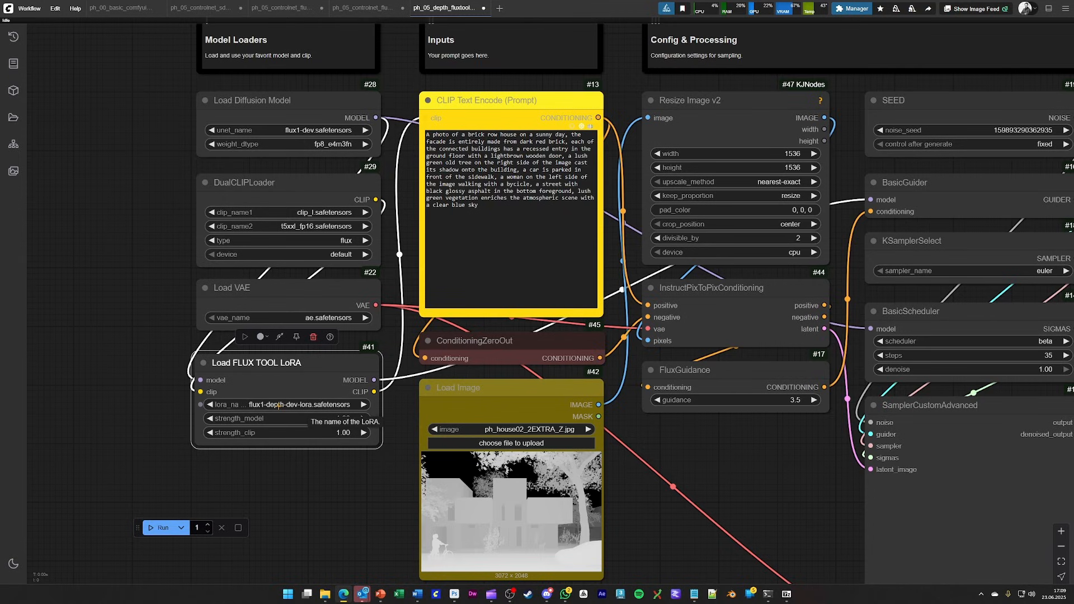
pyautogui.scroll(-3)
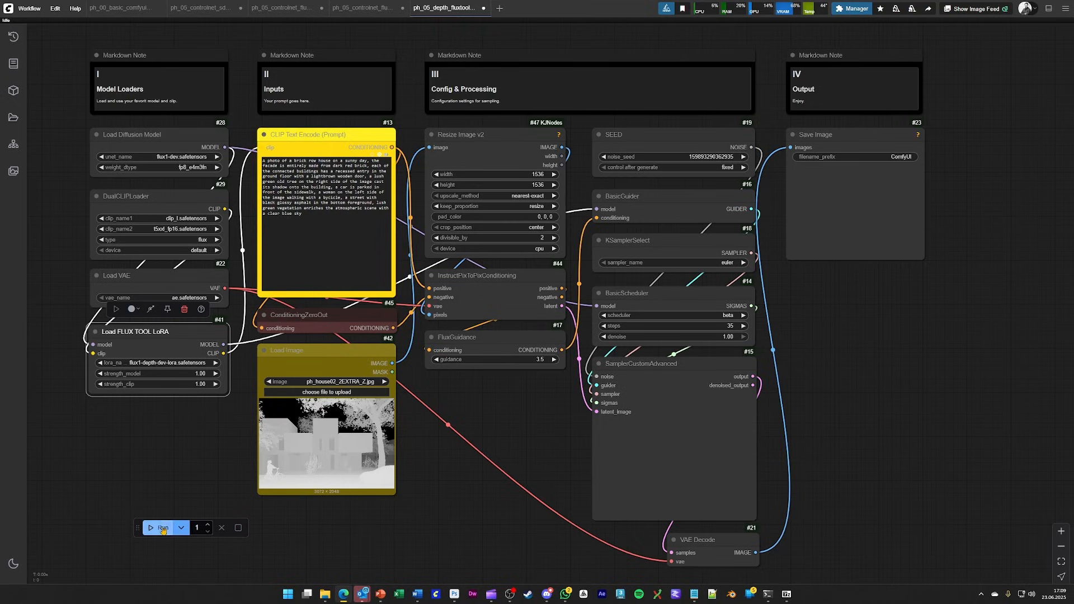
# - Run the Flux depth workflow and zoom into Save Image to see the brick house
pyautogui.click(162, 528)
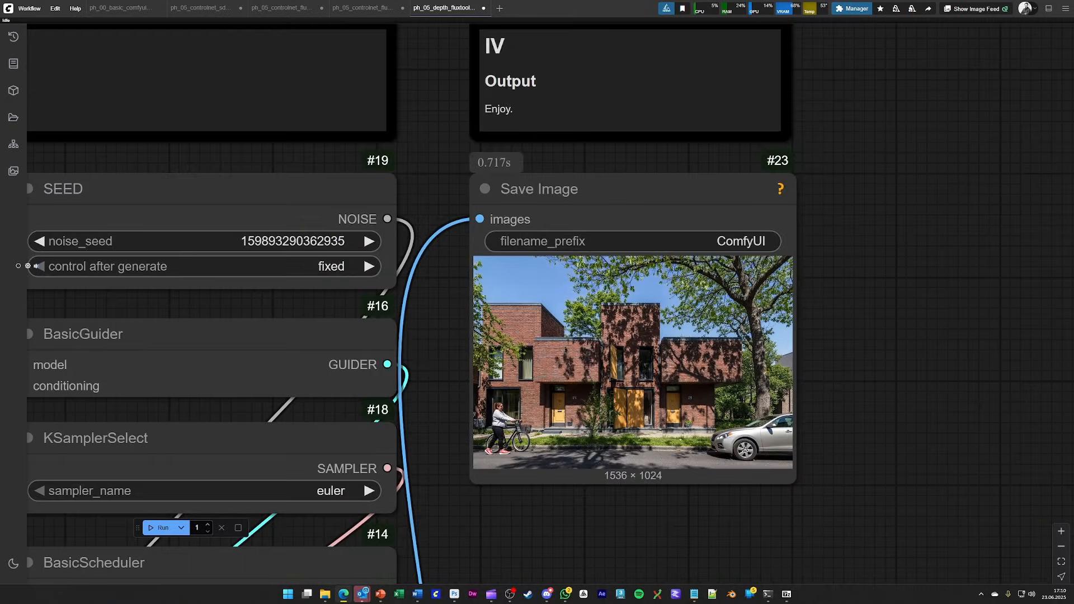
pyautogui.scroll(-3)
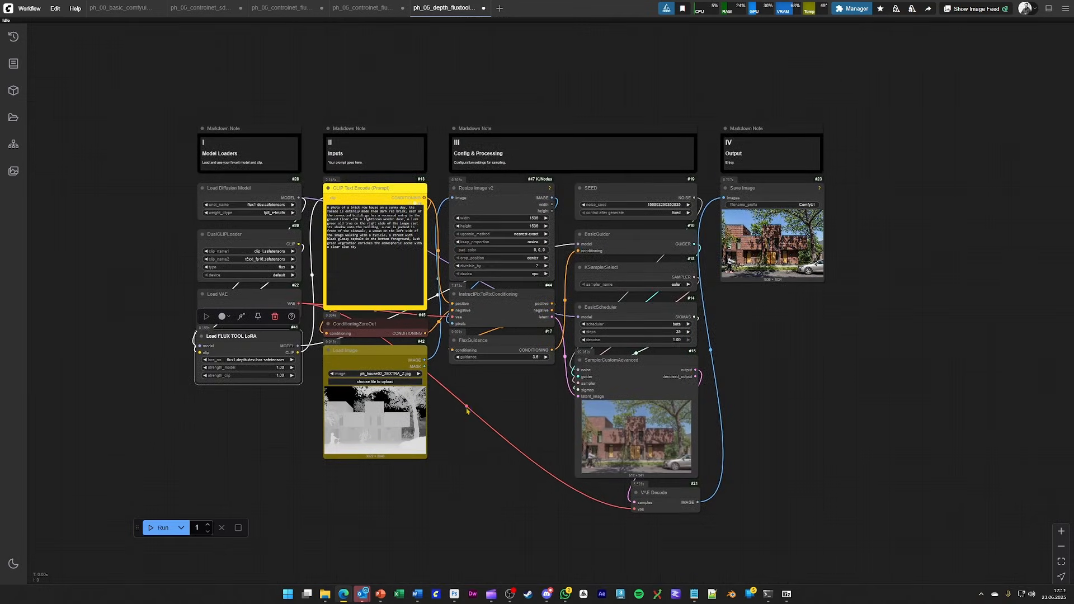
pyautogui.scroll(-3)
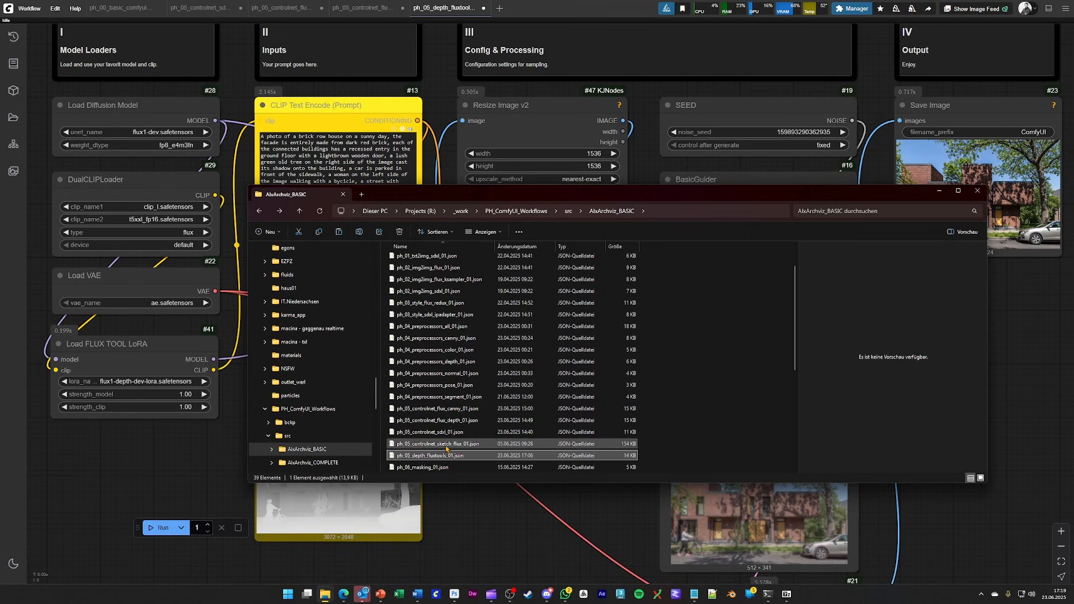
# - Select ph_05_controlnet_sketch_flux_01.json in Explorer and drop it into ComfyUI
pyautogui.click(446, 443)
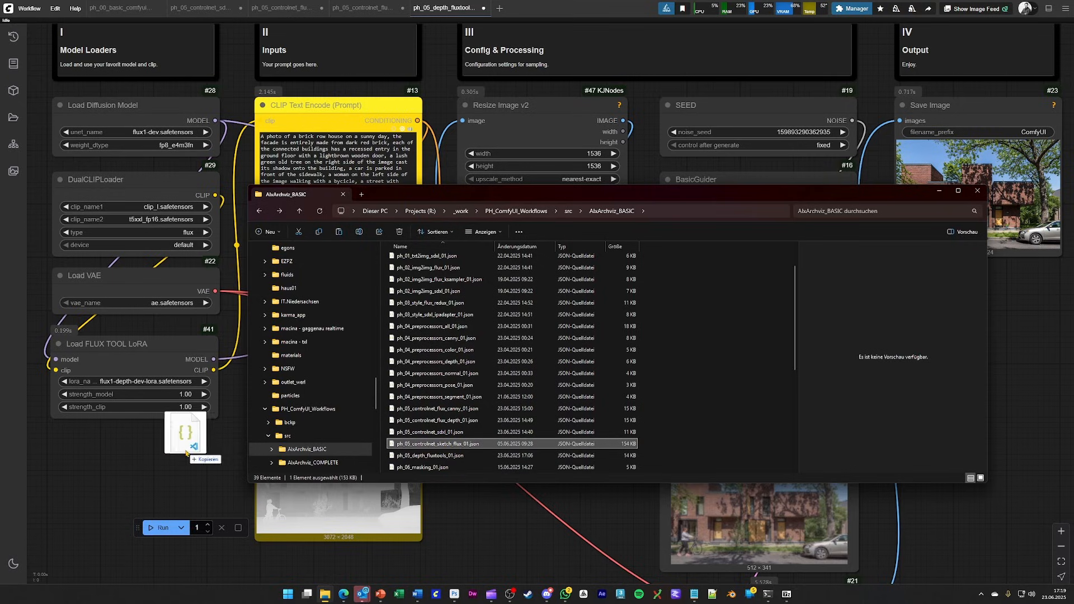
pyautogui.click(524, 7)
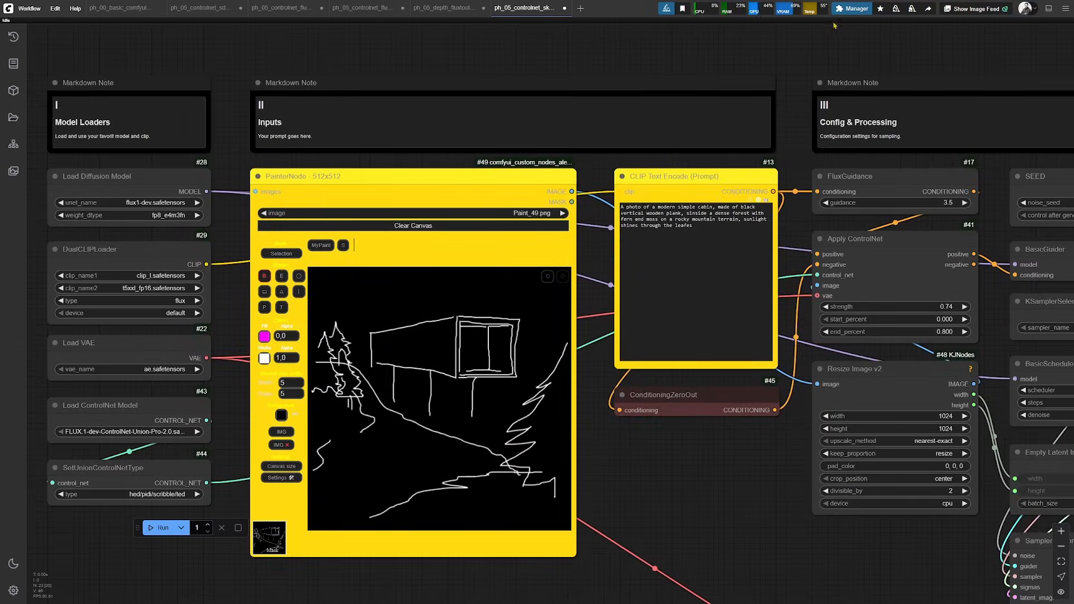
pyautogui.click(853, 9)
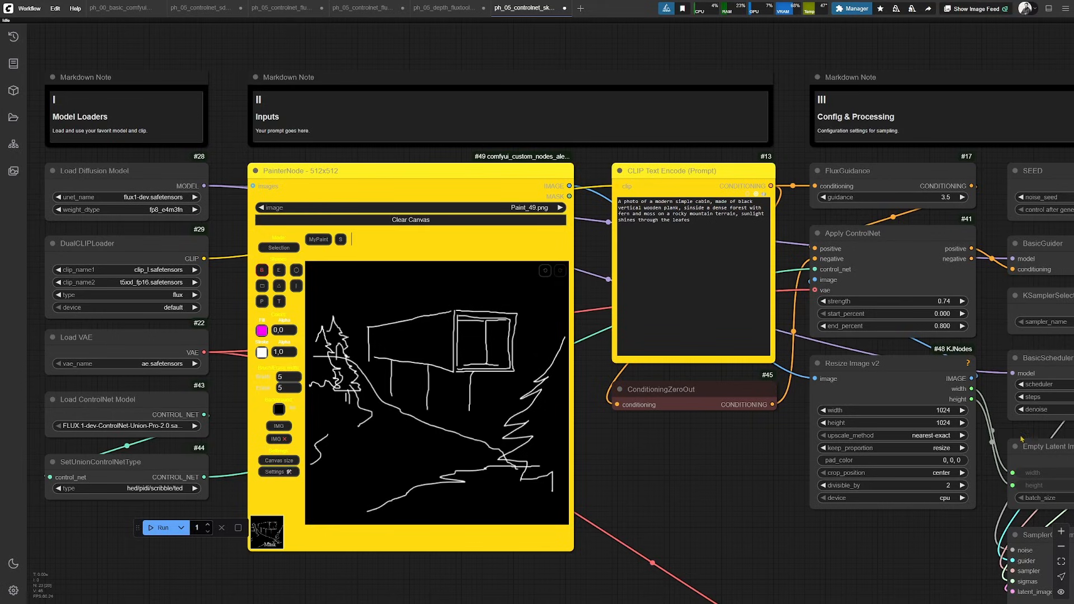
pyautogui.moveTo(631, 475)
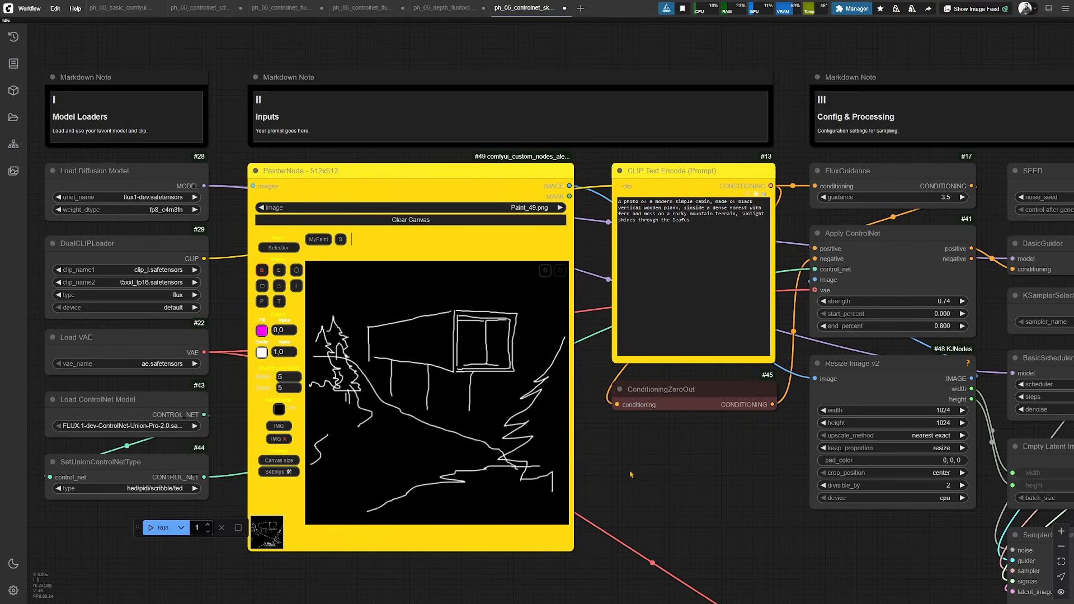
pyautogui.moveTo(623, 474)
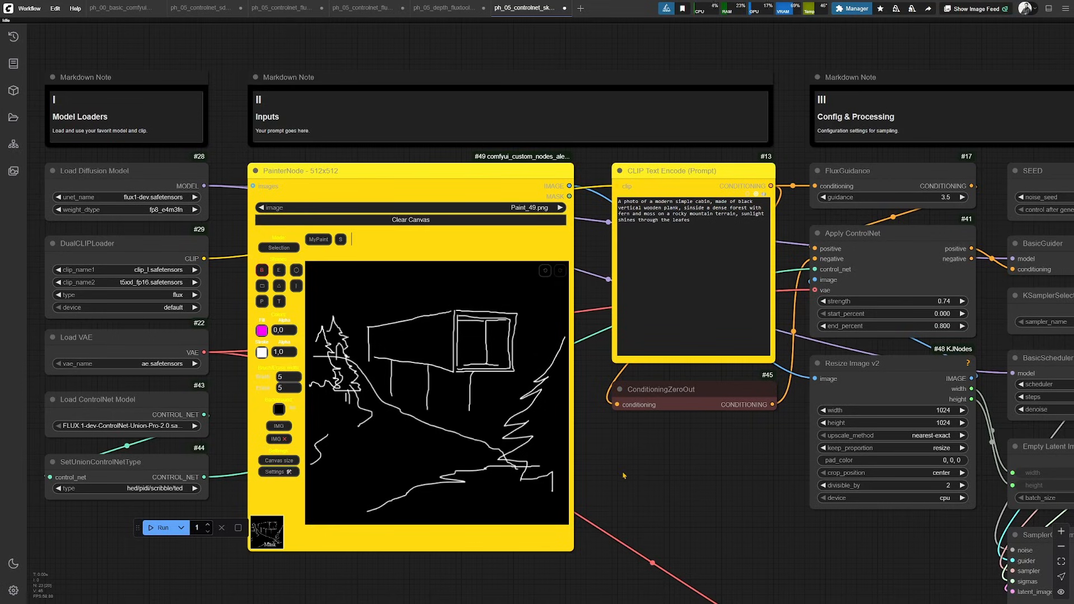
pyautogui.moveTo(588, 456)
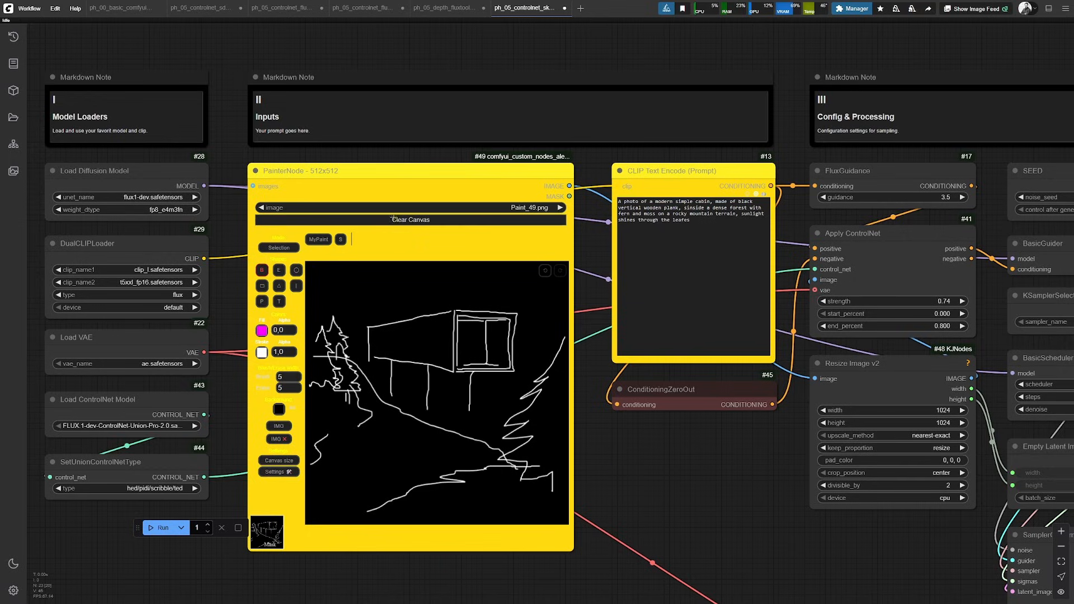
# - Clear the sketch, draw a stilt leg, then draw the hillside slope at brush size 2
pyautogui.click(410, 220)
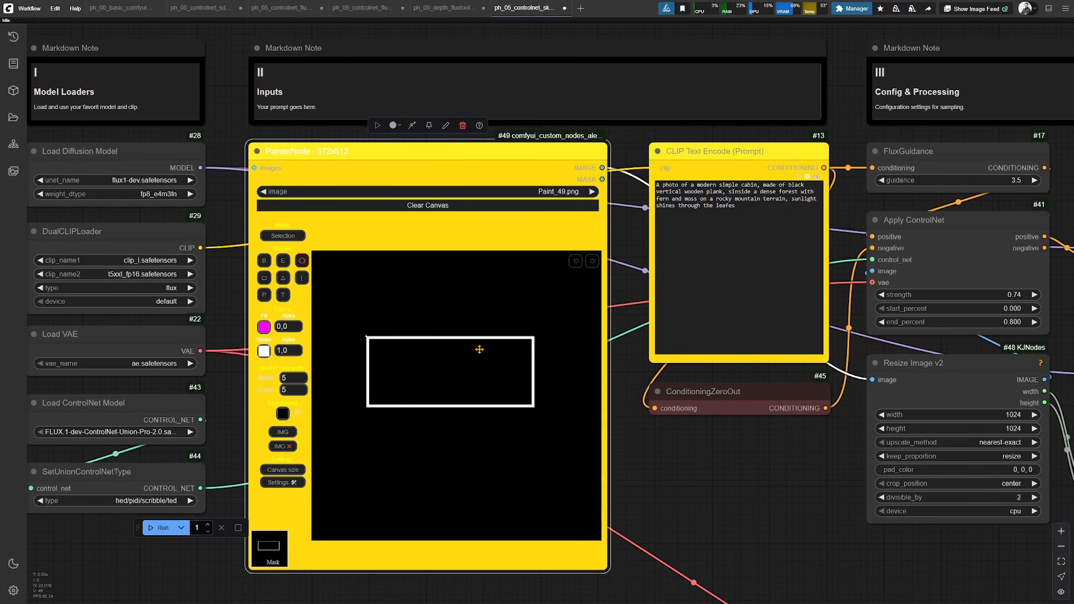
pyautogui.moveTo(503, 351)
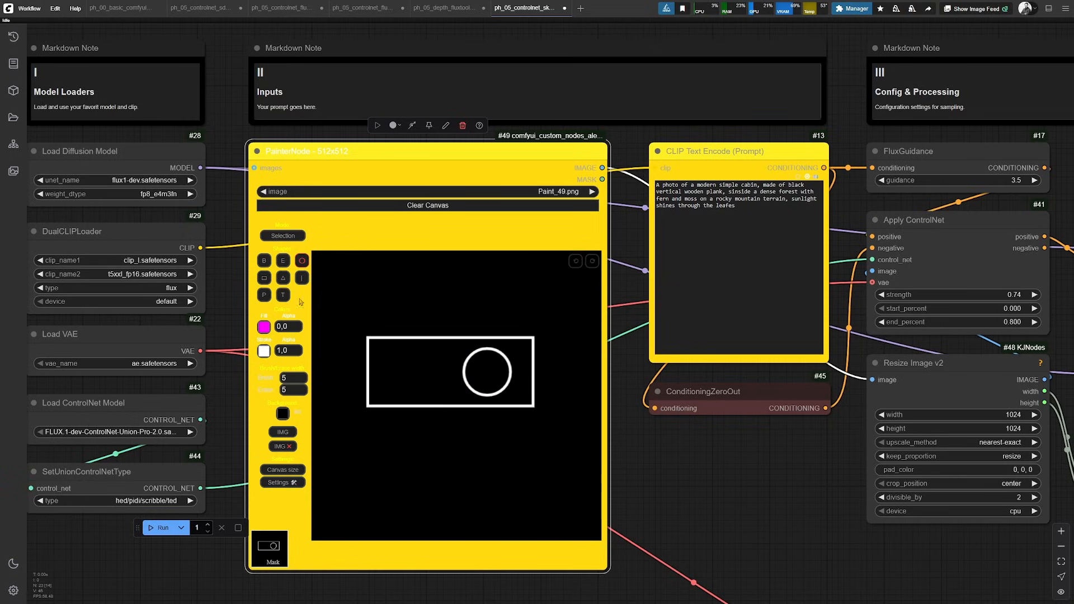
pyautogui.moveTo(353, 459); pyautogui.dragTo(403, 404)
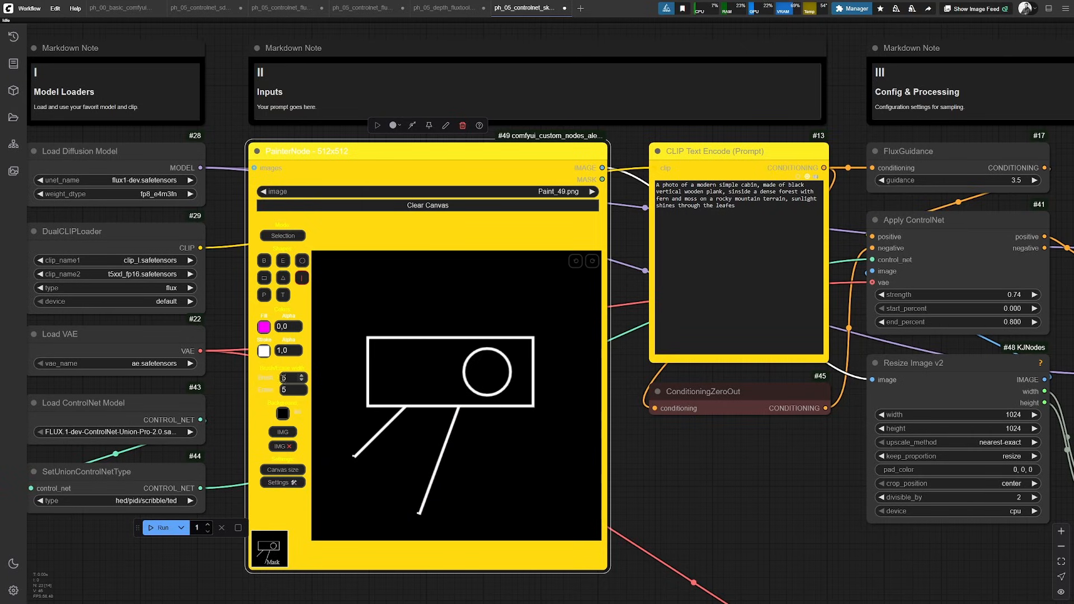
pyautogui.click(293, 378)
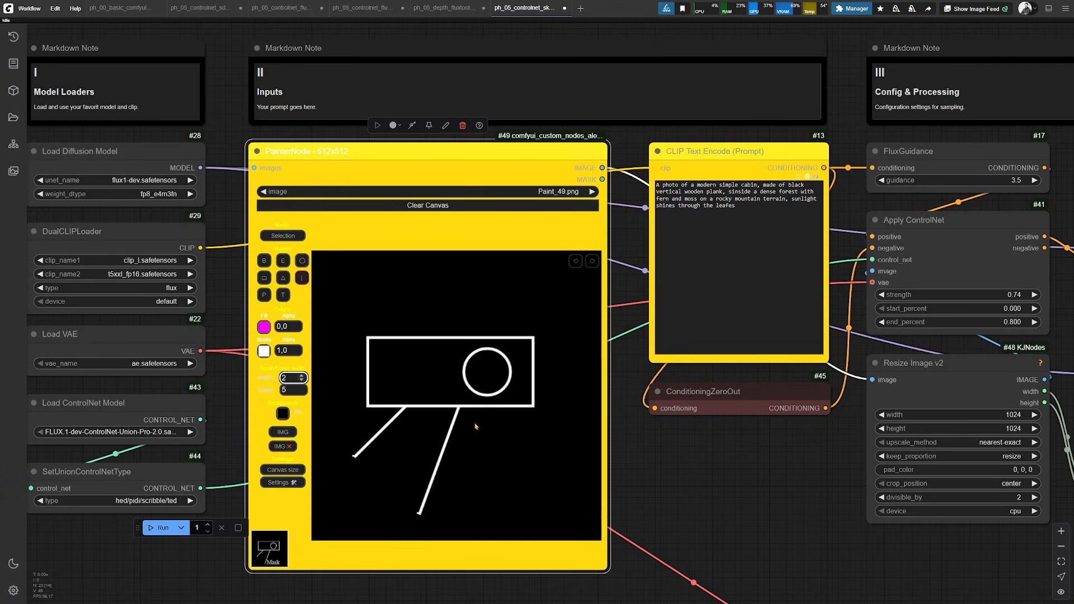
pyautogui.moveTo(503, 404); pyautogui.dragTo(498, 514)
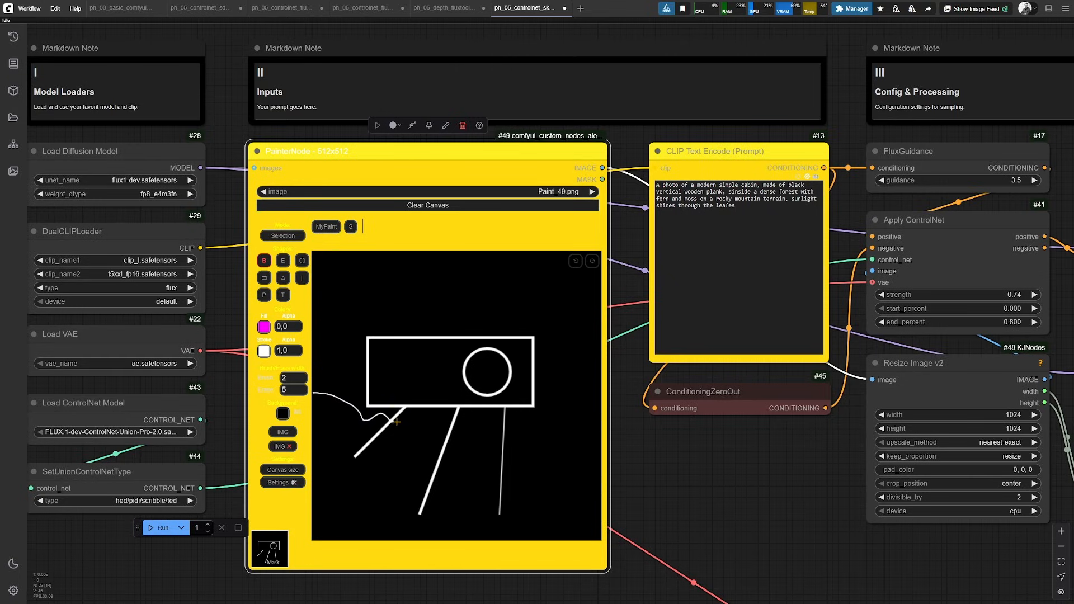
pyautogui.moveTo(397, 421); pyautogui.dragTo(604, 521)
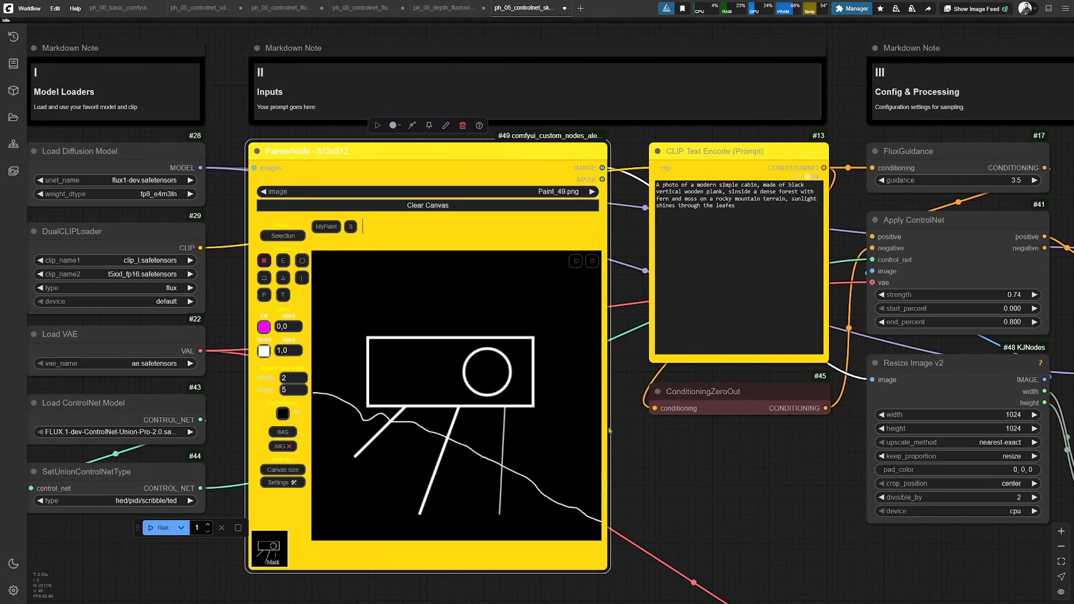
pyautogui.scroll(-3)
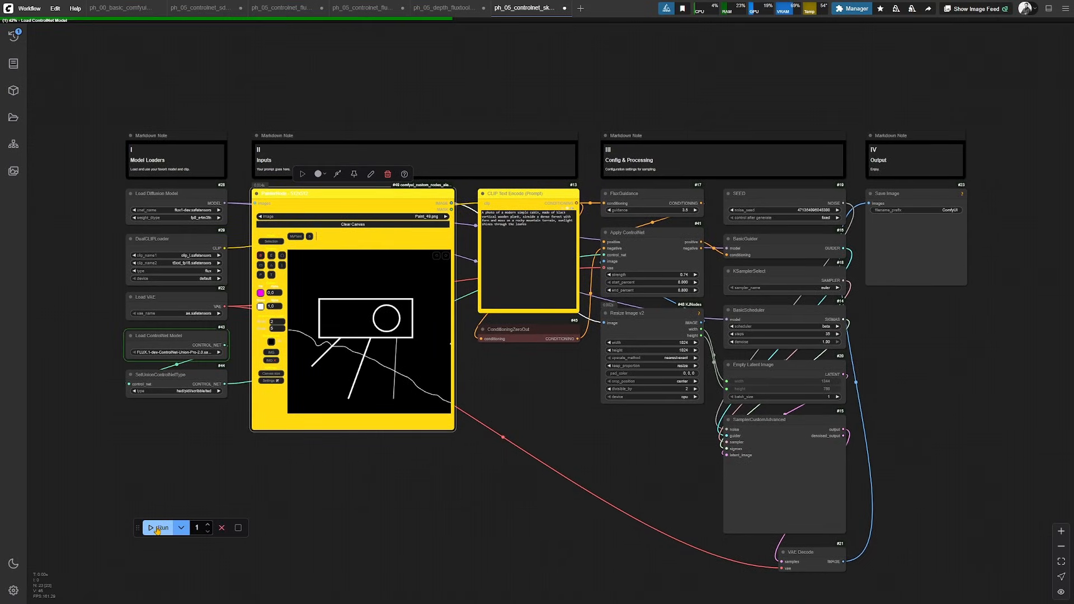
# - Queue the sketch ControlNet workflow to render the dark cabin in misty forest
pyautogui.click(160, 528)
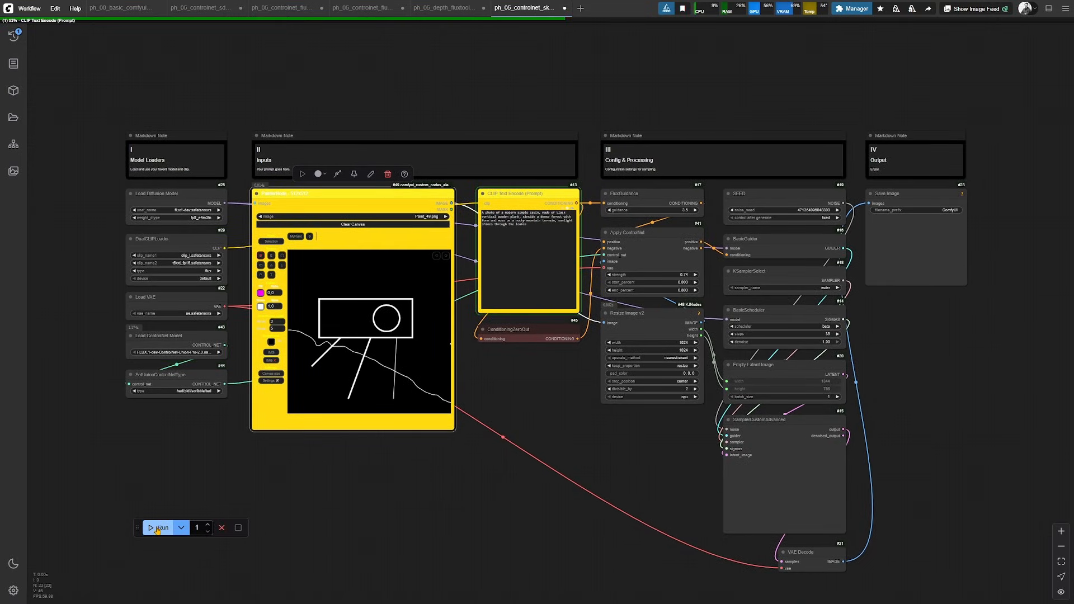
pyautogui.click(159, 527)
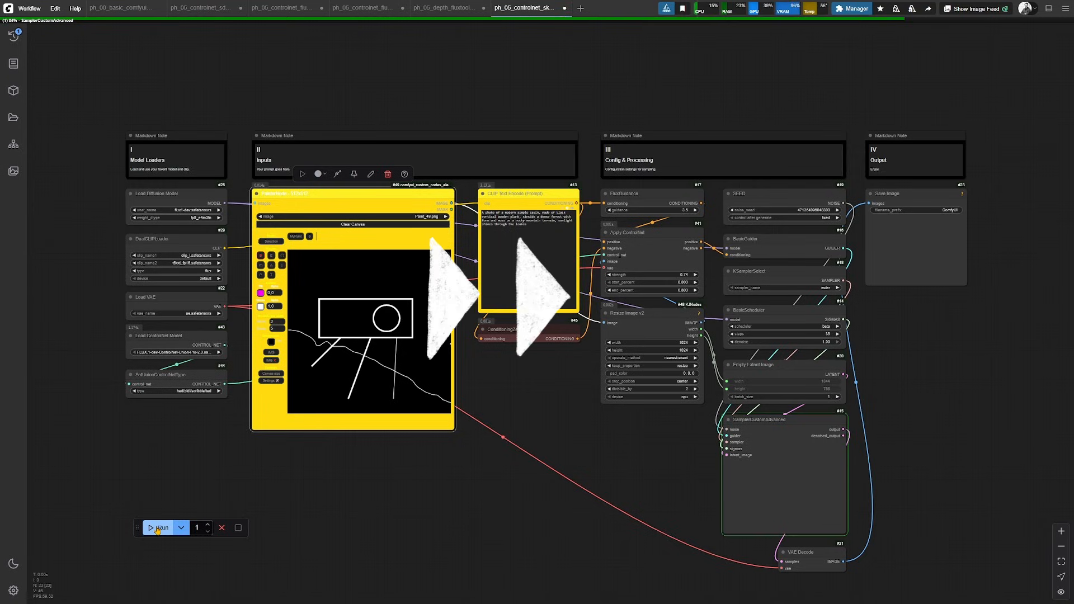
pyautogui.click(162, 528)
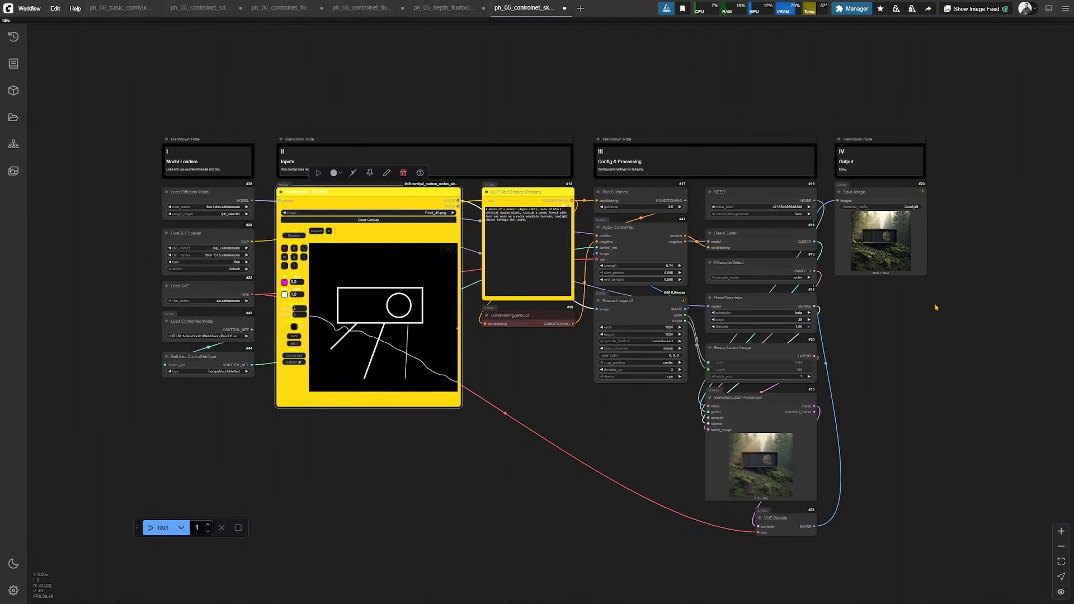
pyautogui.moveTo(906, 312)
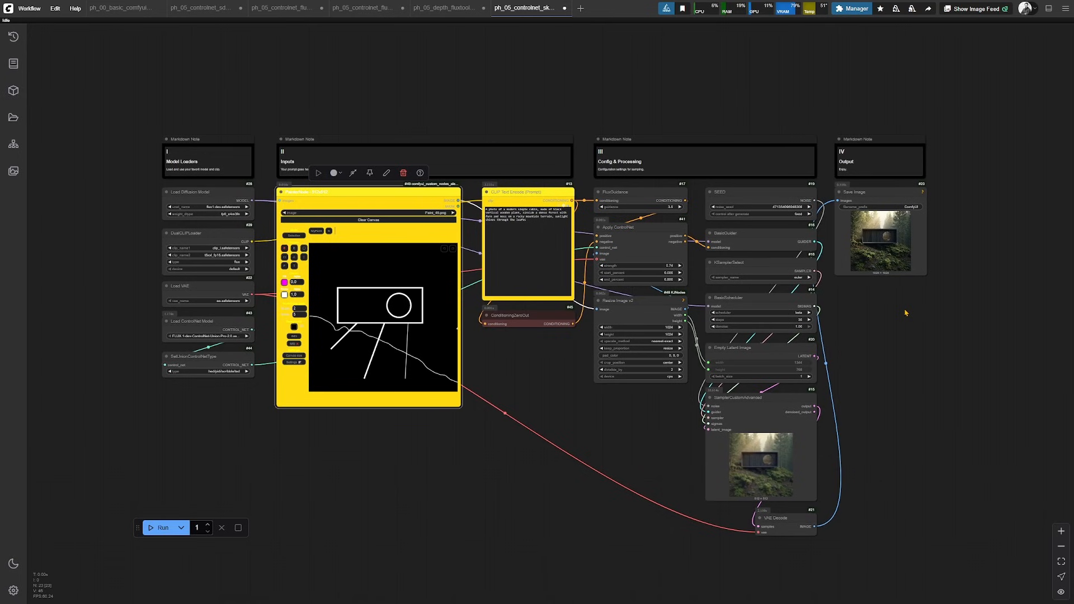